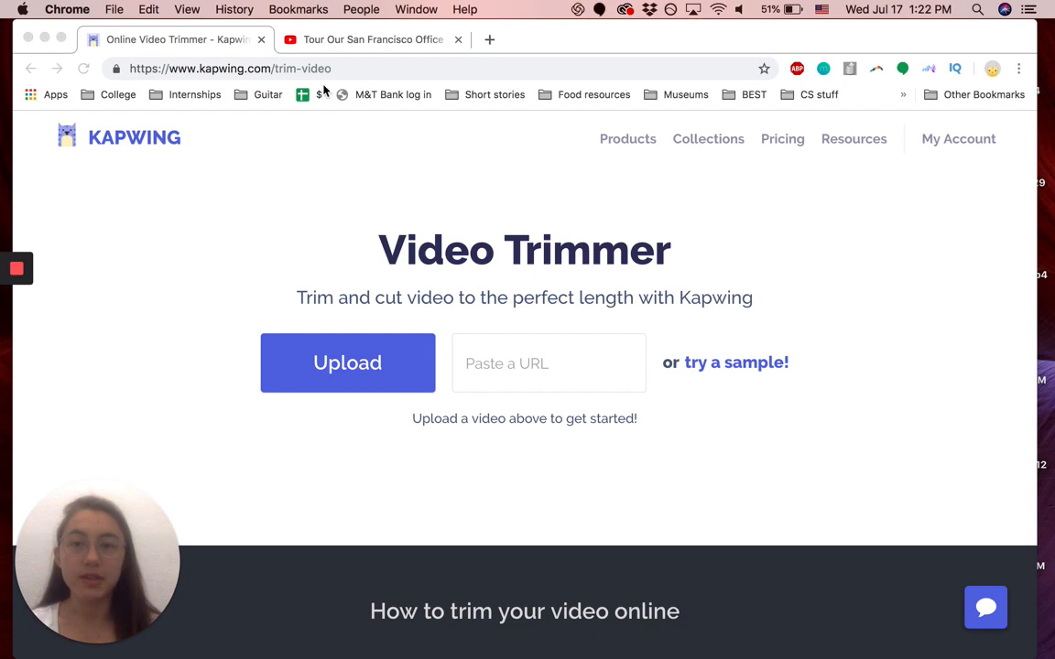
pyautogui.moveTo(384, 254)
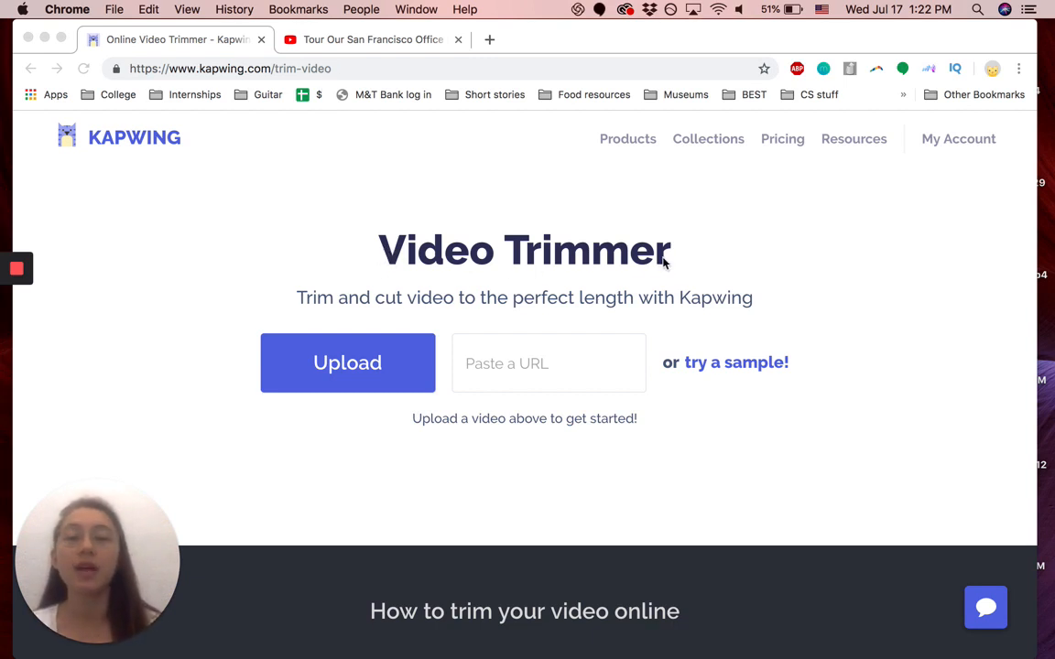
pyautogui.moveTo(229, 178)
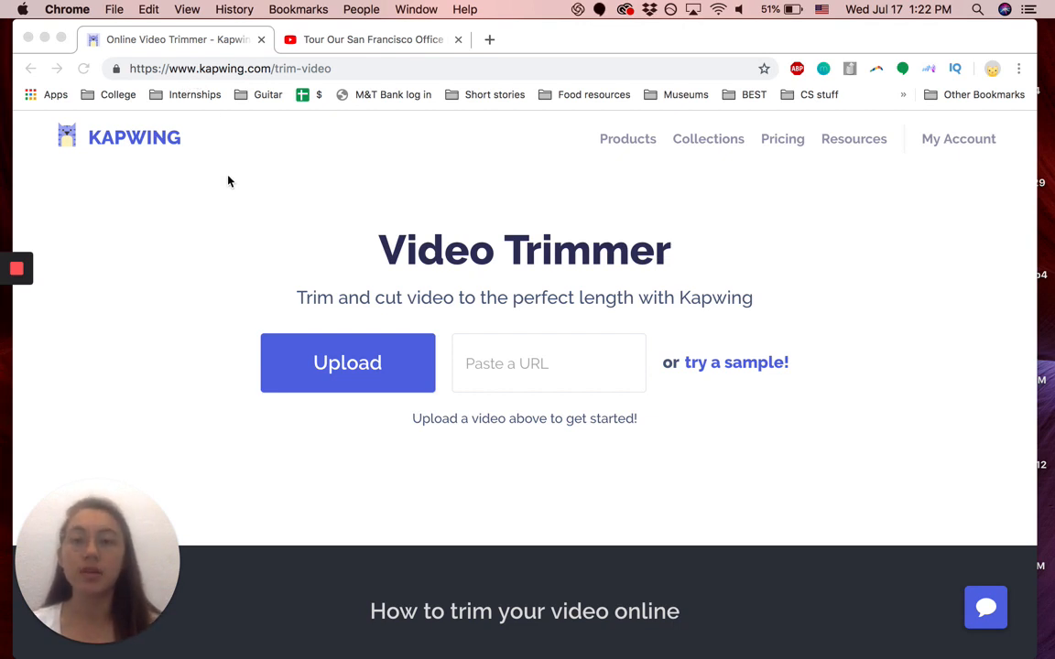
pyautogui.moveTo(293, 236)
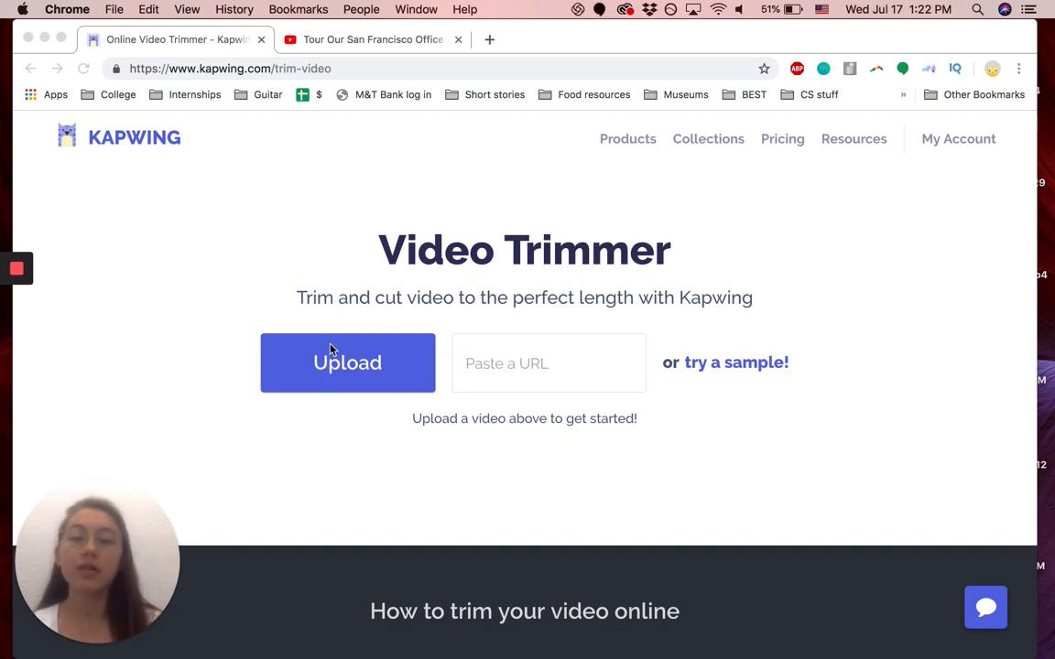
# - Add the video and pull the clip's end handle in so it runs from 25.47 to 37.22 seconds
pyautogui.click(370, 40)
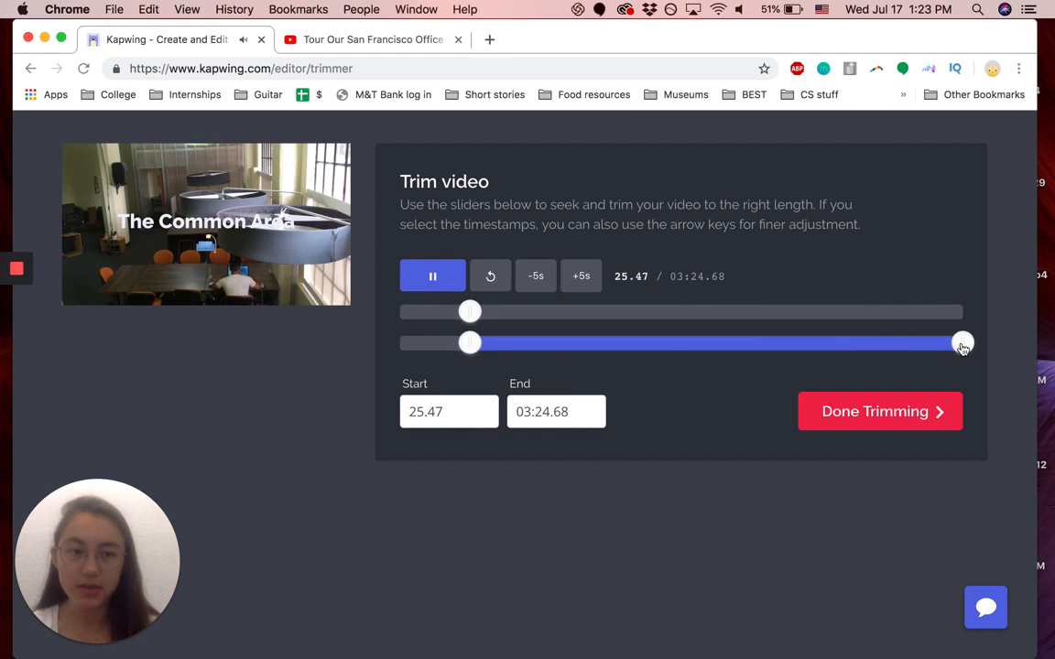
pyautogui.moveTo(962, 345); pyautogui.dragTo(529, 345)
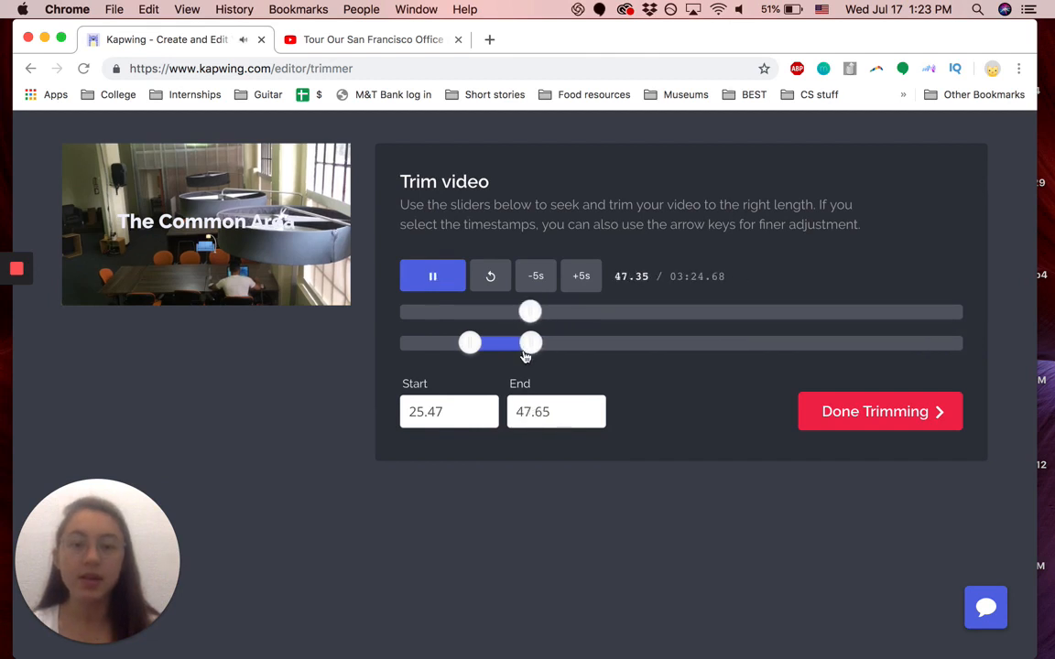
pyautogui.click(557, 410)
pyautogui.write('47.71')
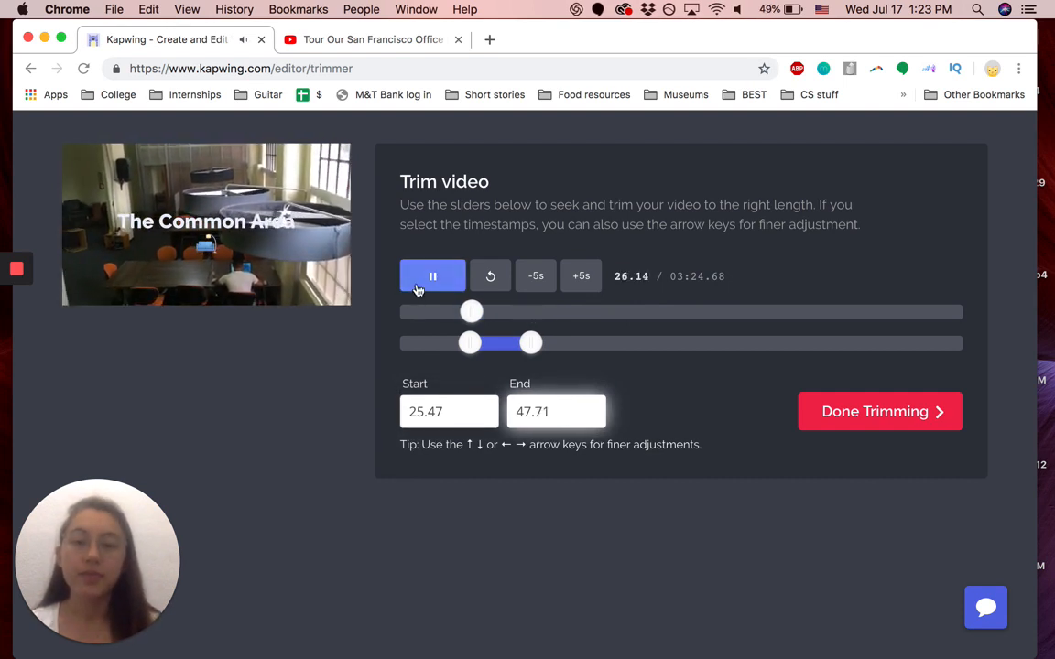
pyautogui.moveTo(531, 343); pyautogui.dragTo(502, 343)
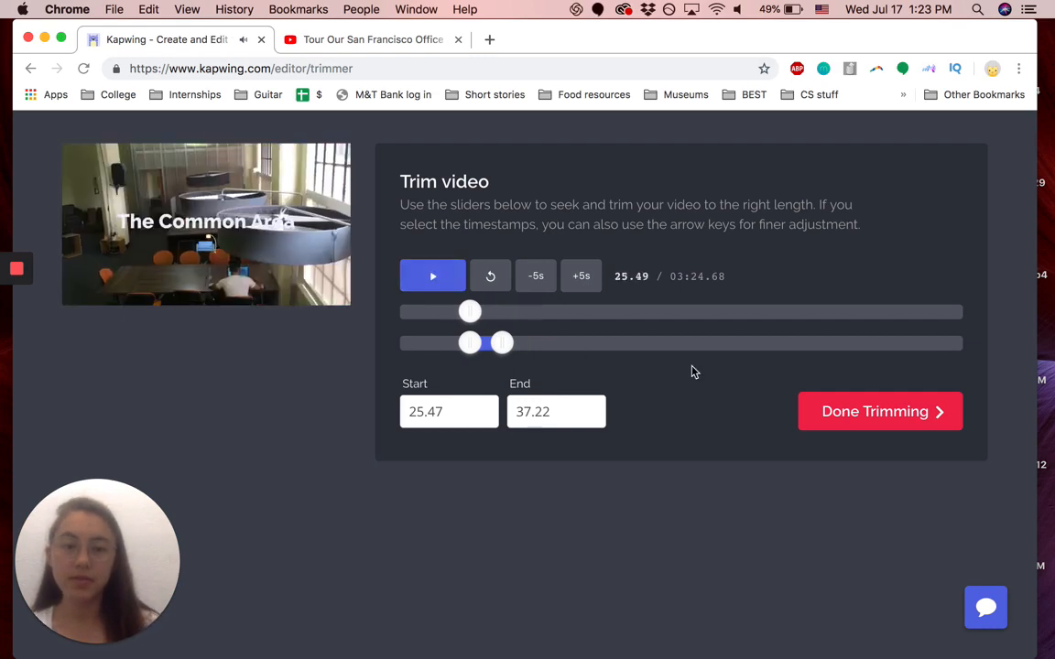
# - Confirm Done Trimming so the 25.47–37.22 clip is submitted for watermark-free processing
pyautogui.click(880, 410)
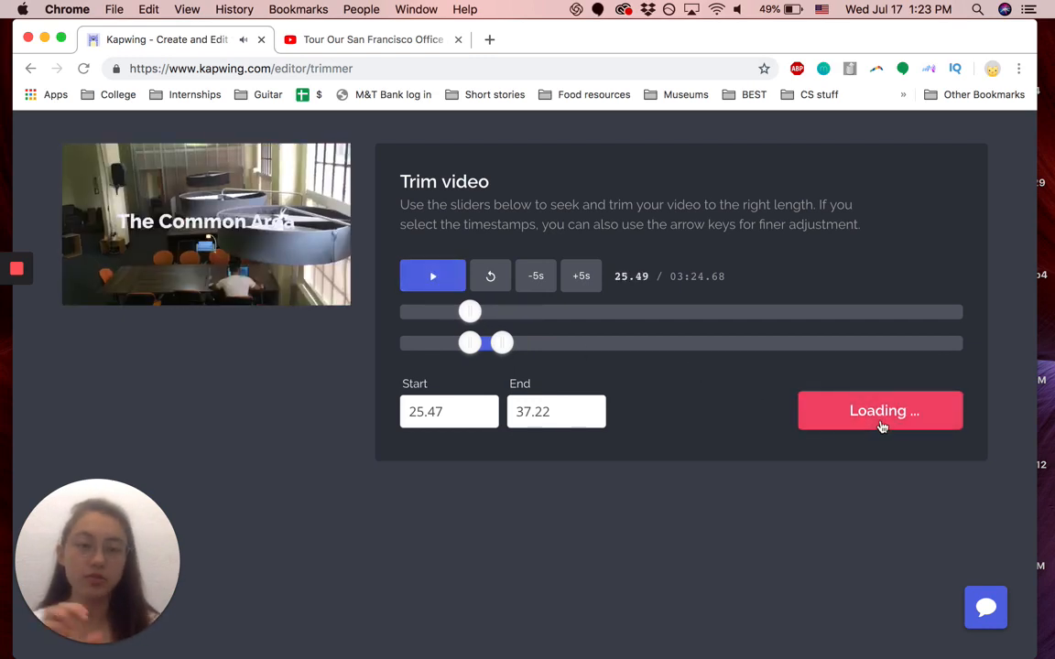
pyautogui.click(879, 410)
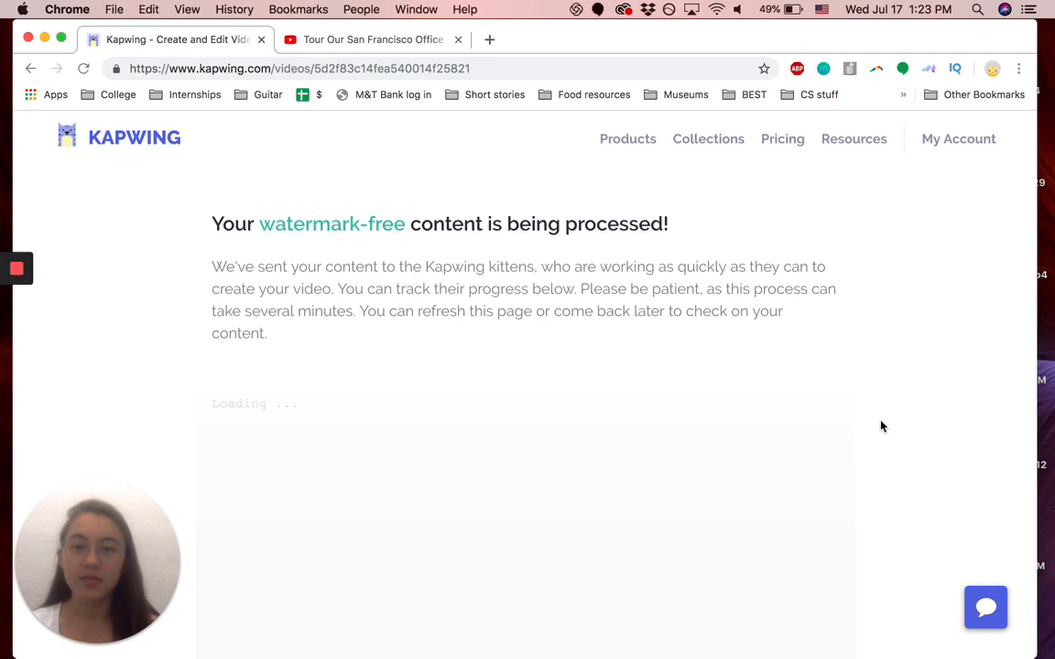